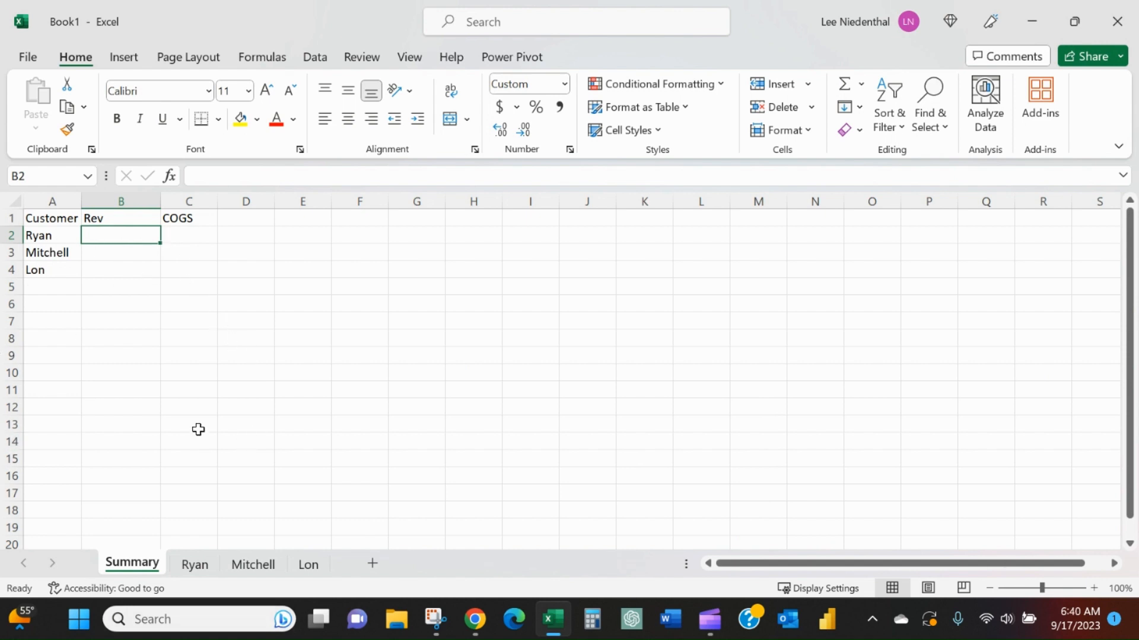
- Review the Ryan, Mitchell and Lon sheets and their row-1 totals, then return to Summary
click(193, 565)
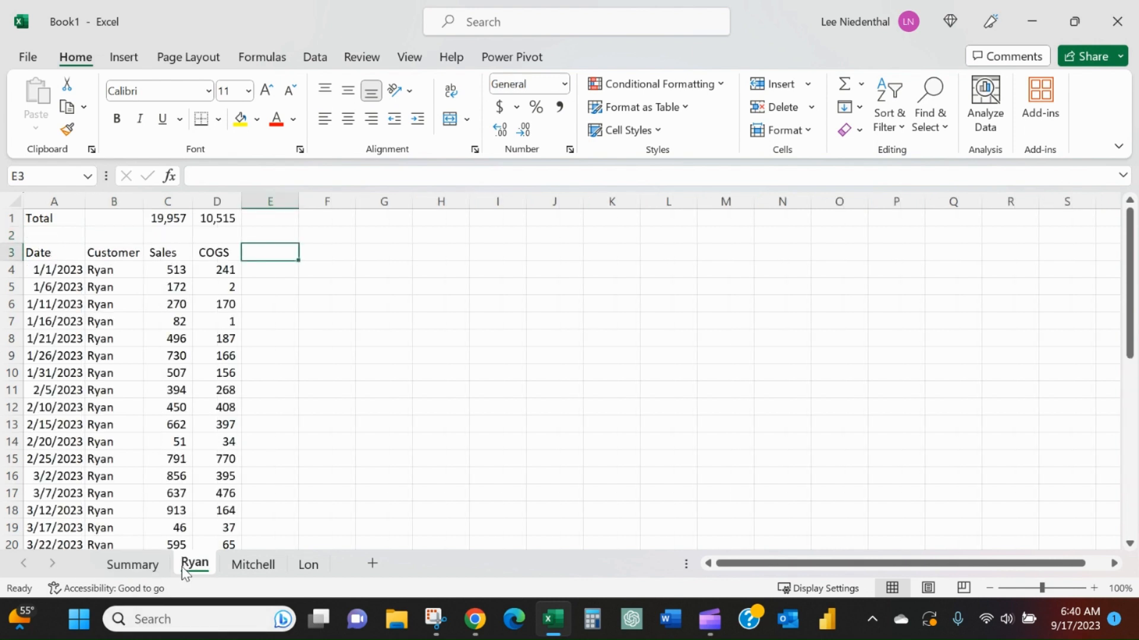
click(252, 565)
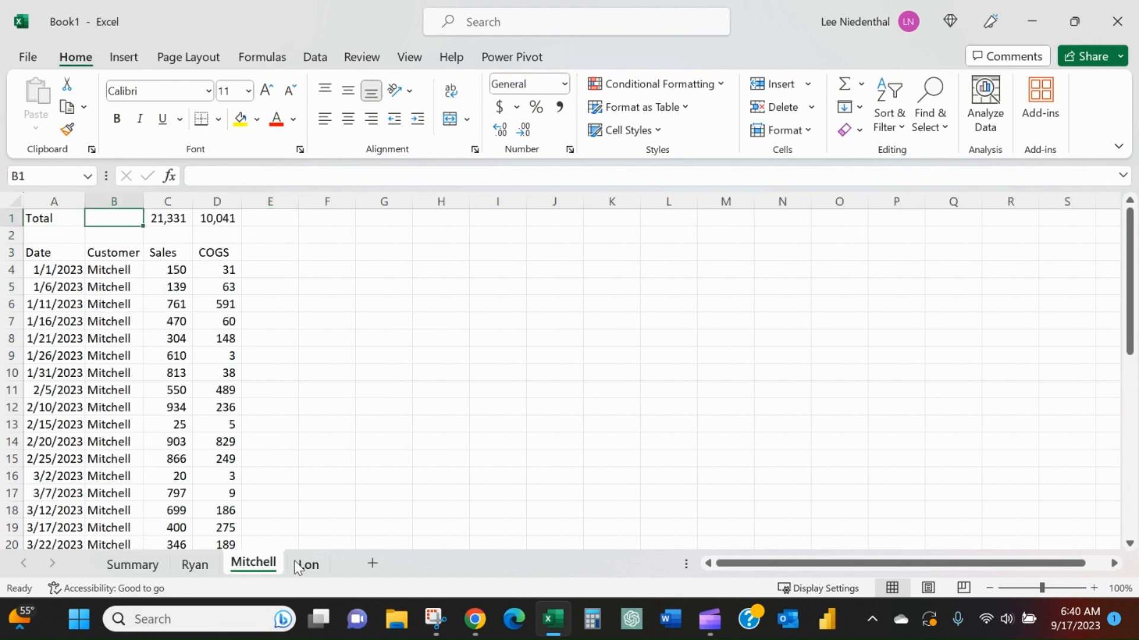
click(194, 565)
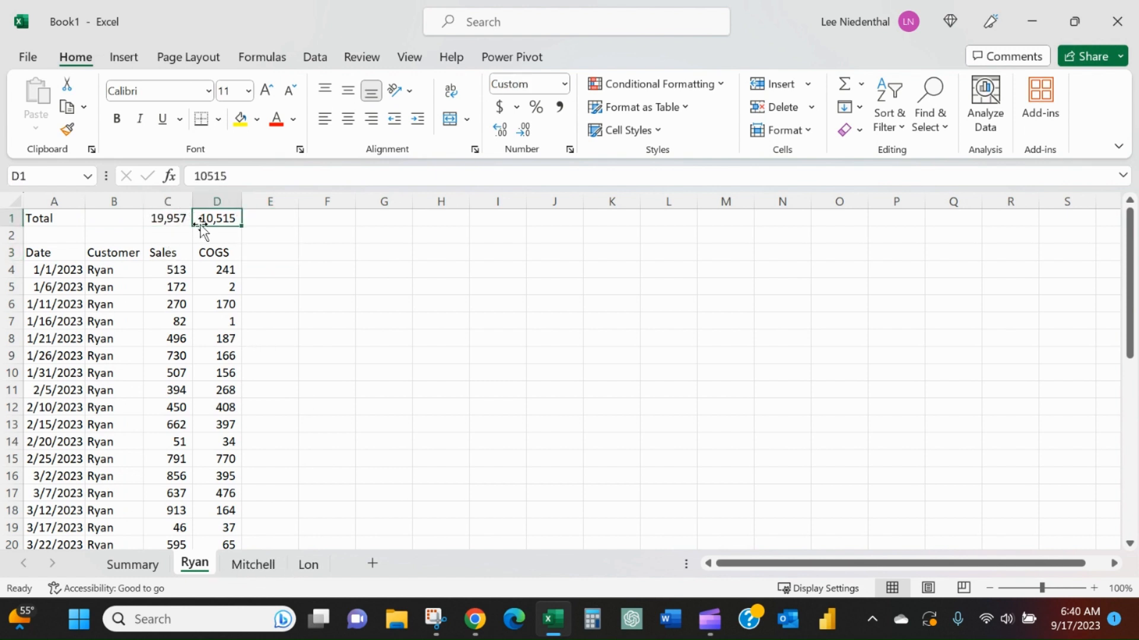
mouse_move(286, 548)
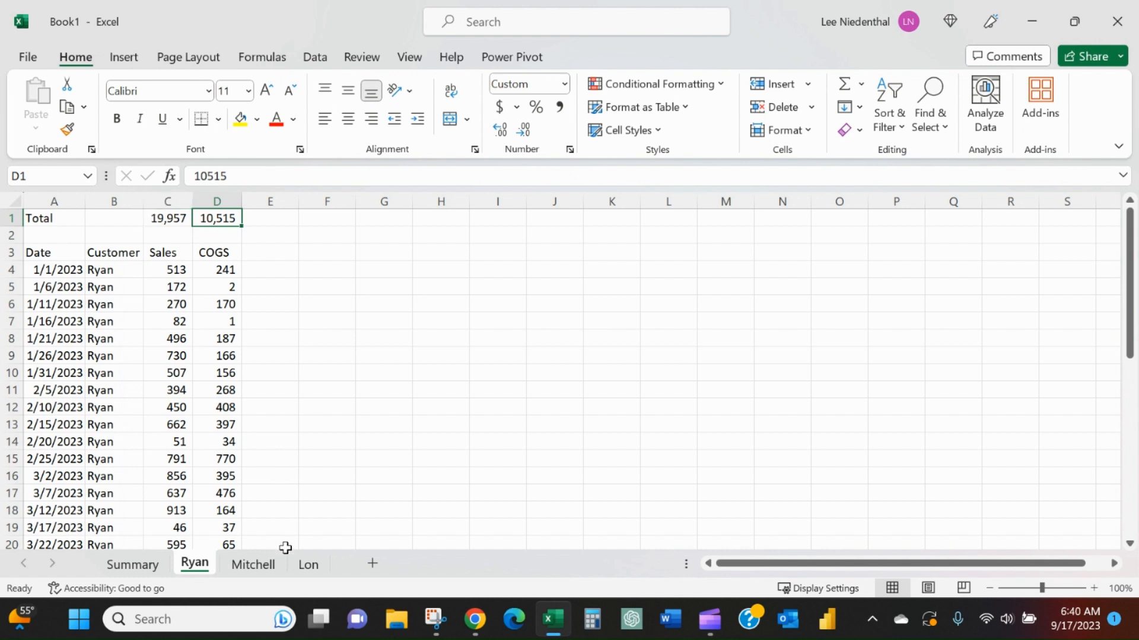
click(253, 565)
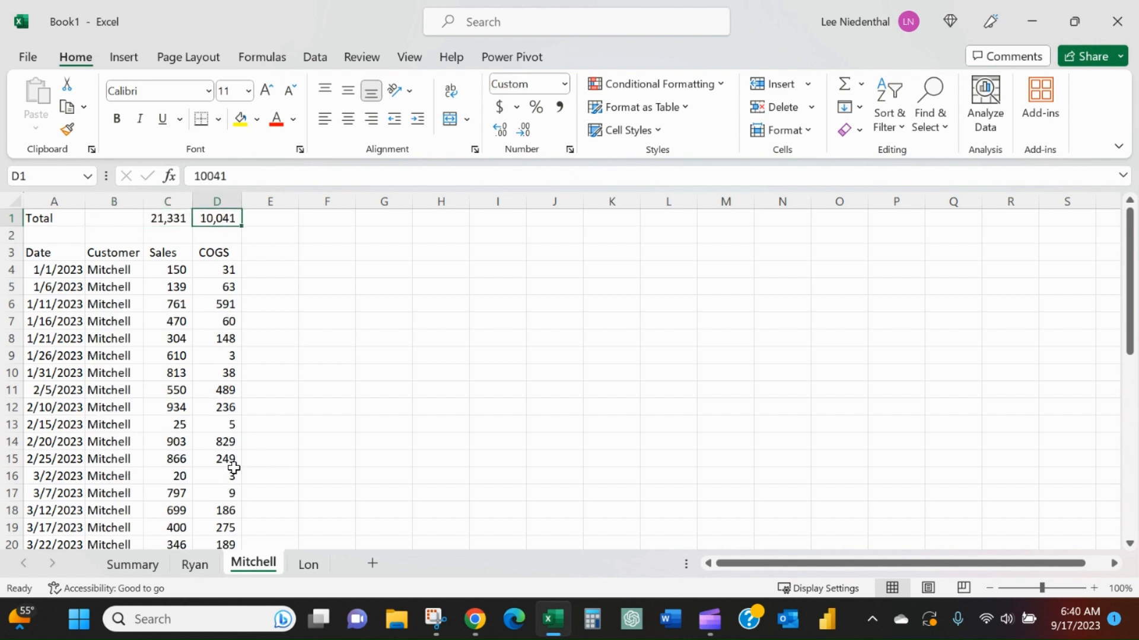
click(132, 565)
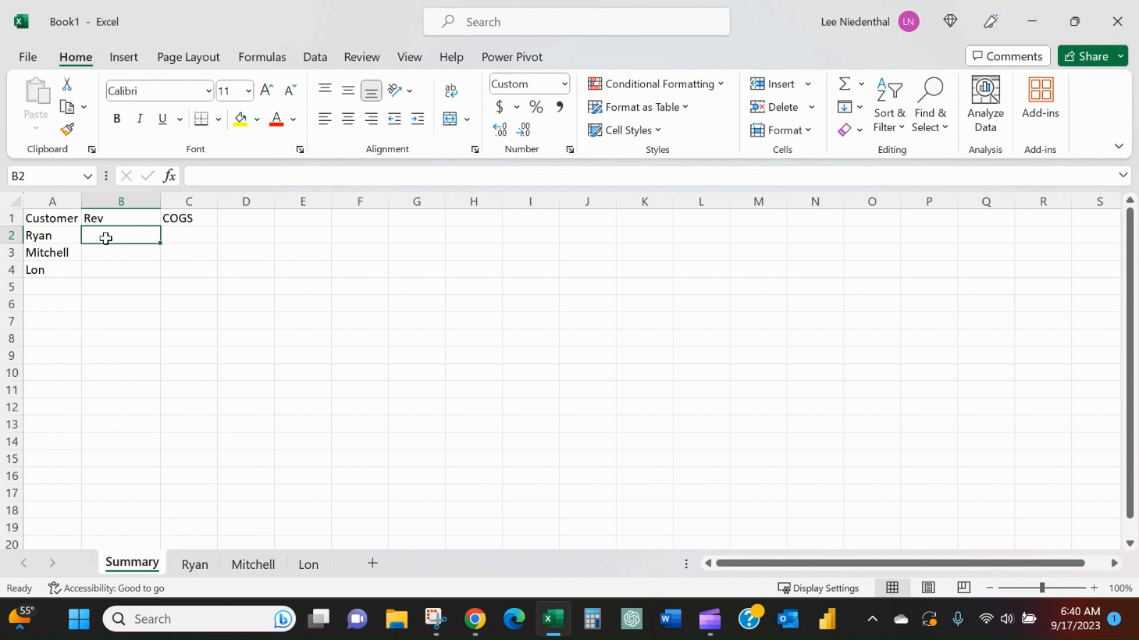
- Link Summary B2 to Ryan's total as =Ryan!C$1 and copy it to COGS in C2 (10,515)
text(=)
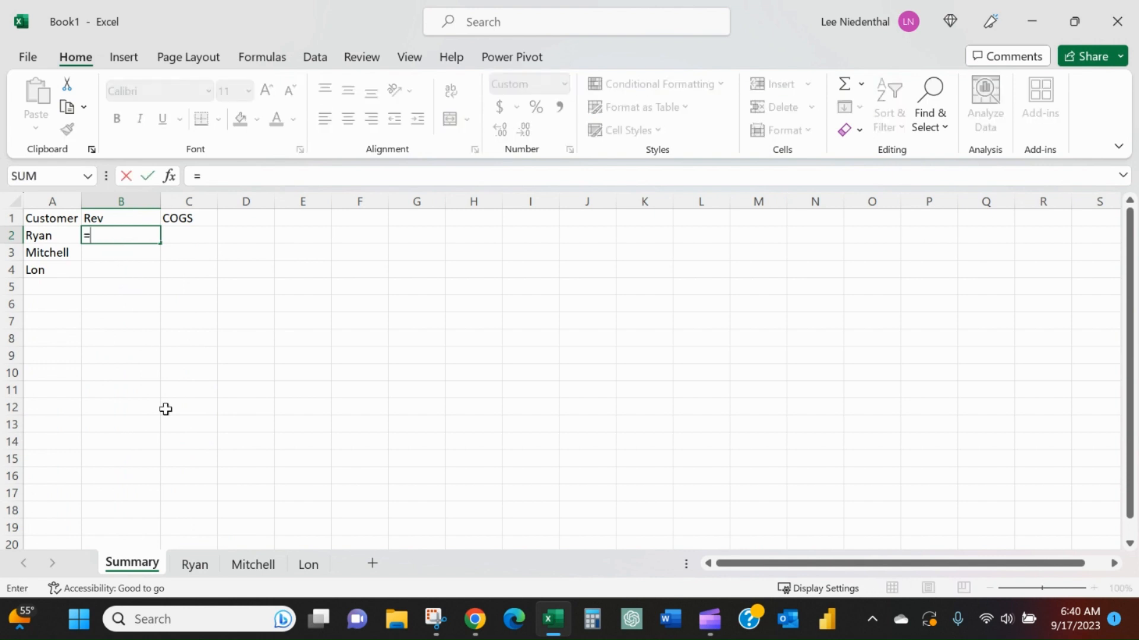
click(193, 565)
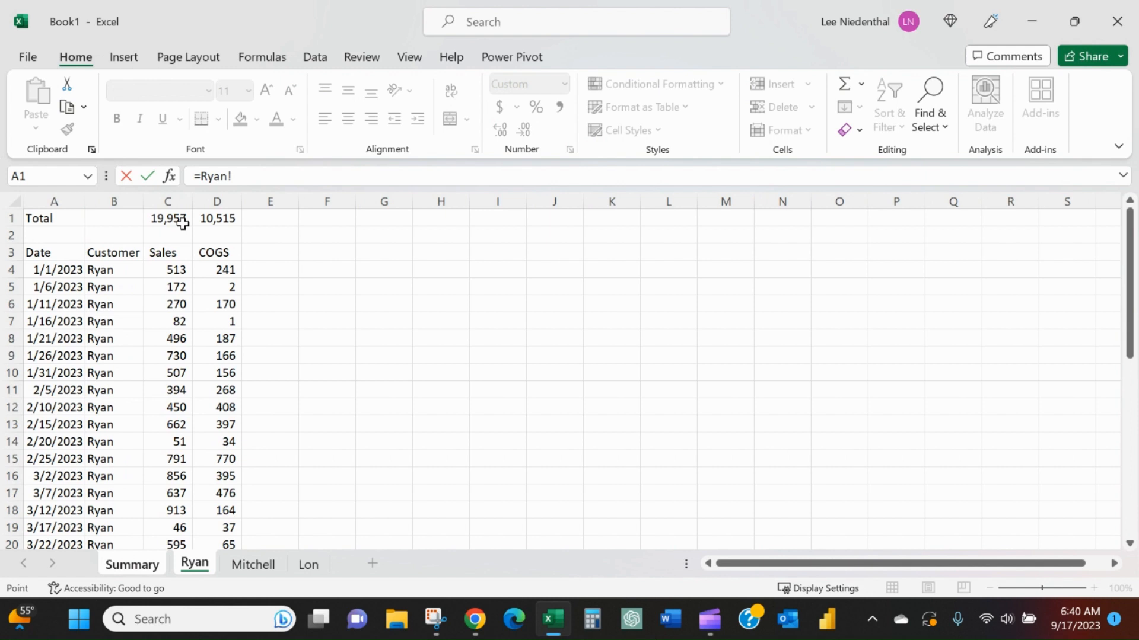
click(167, 219)
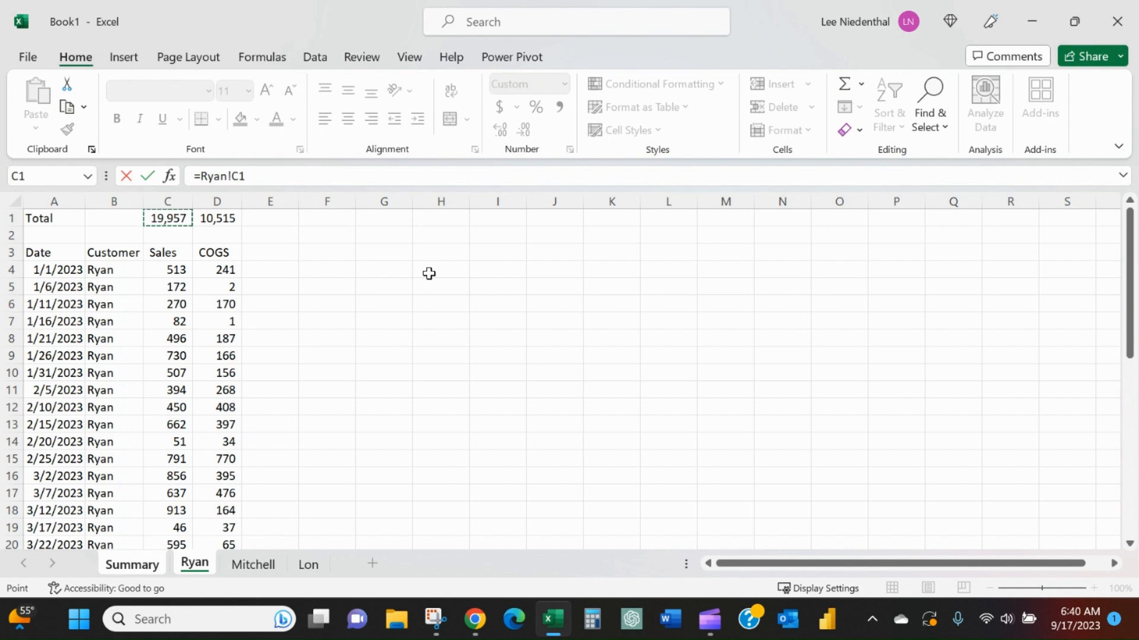
key(f4)
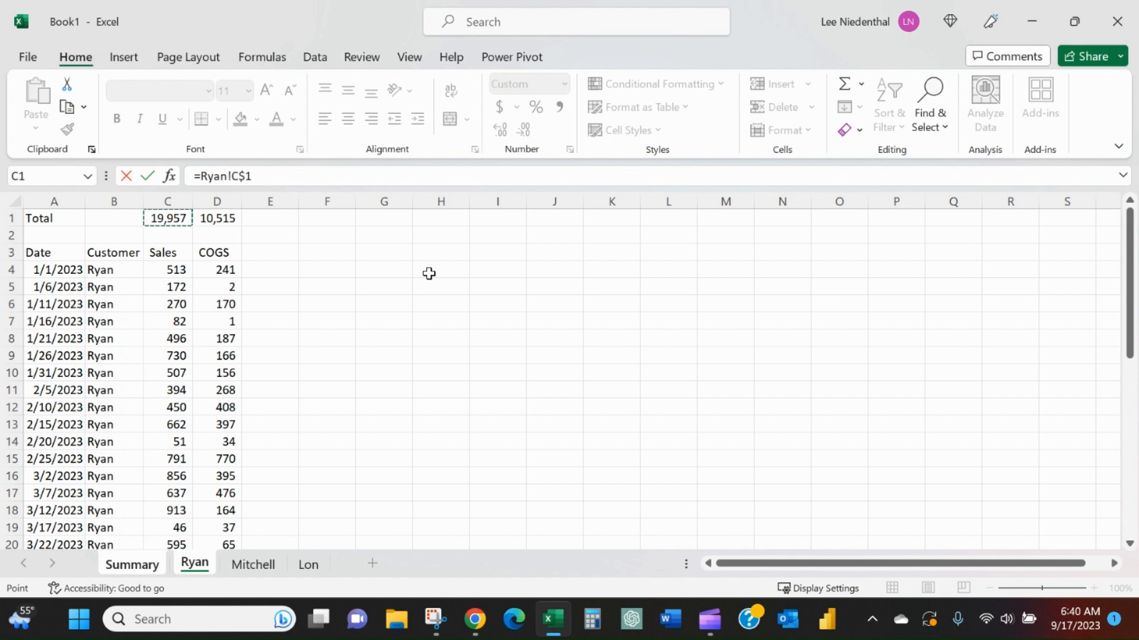
click(131, 565)
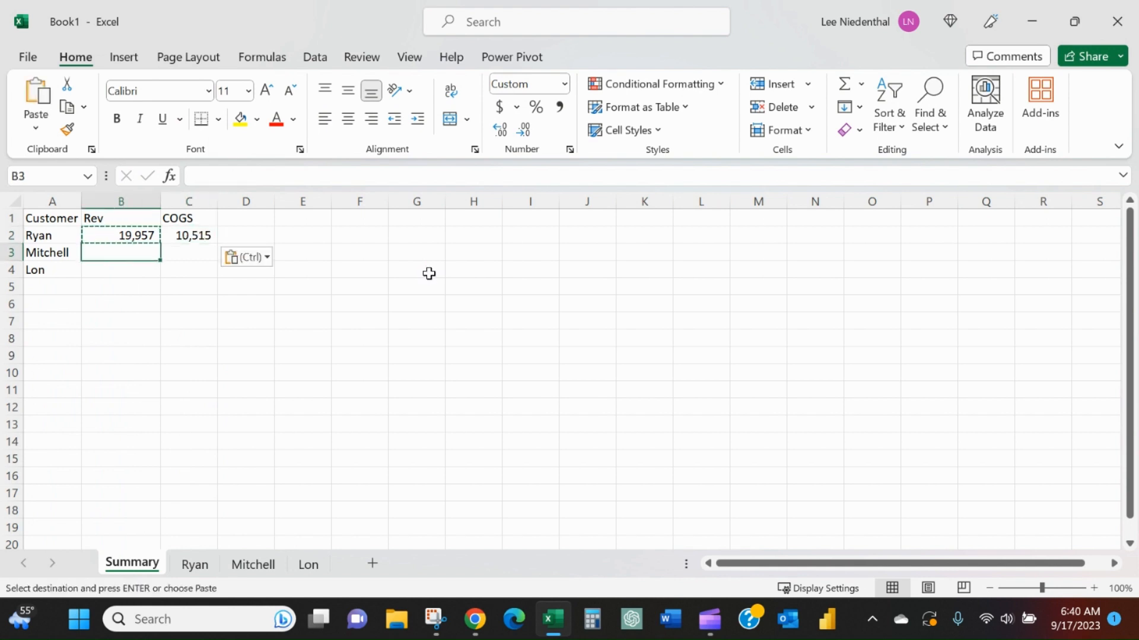
click(121, 235)
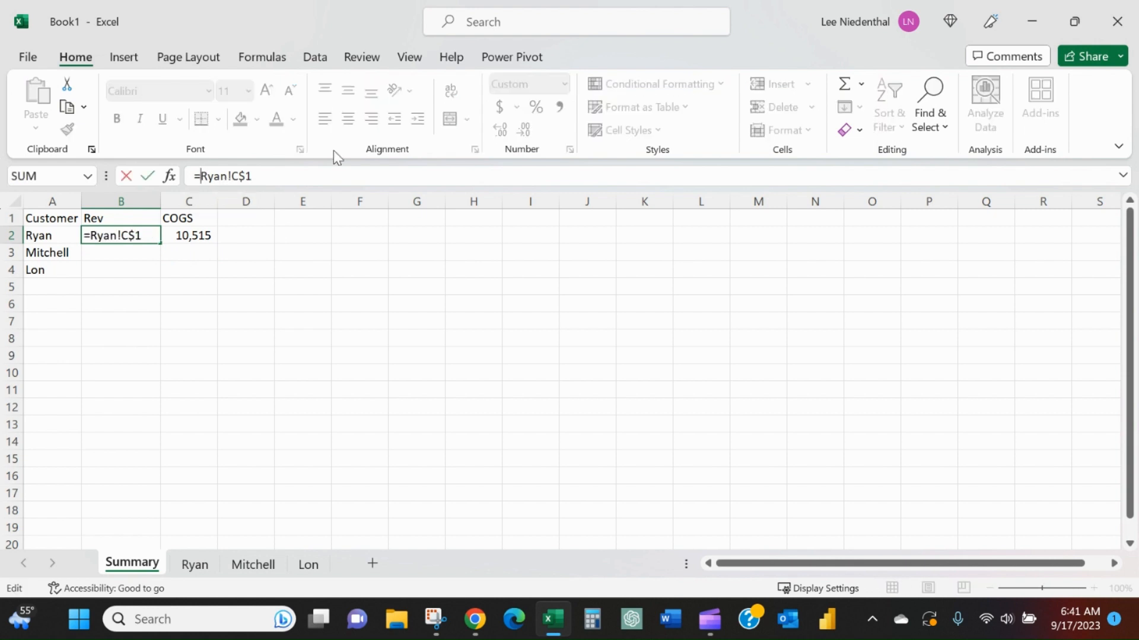
- Rewrite B2 to begin =INDIRECT(A2&"!"& ahead of the Ryan!C$1 reference
text(indirect()
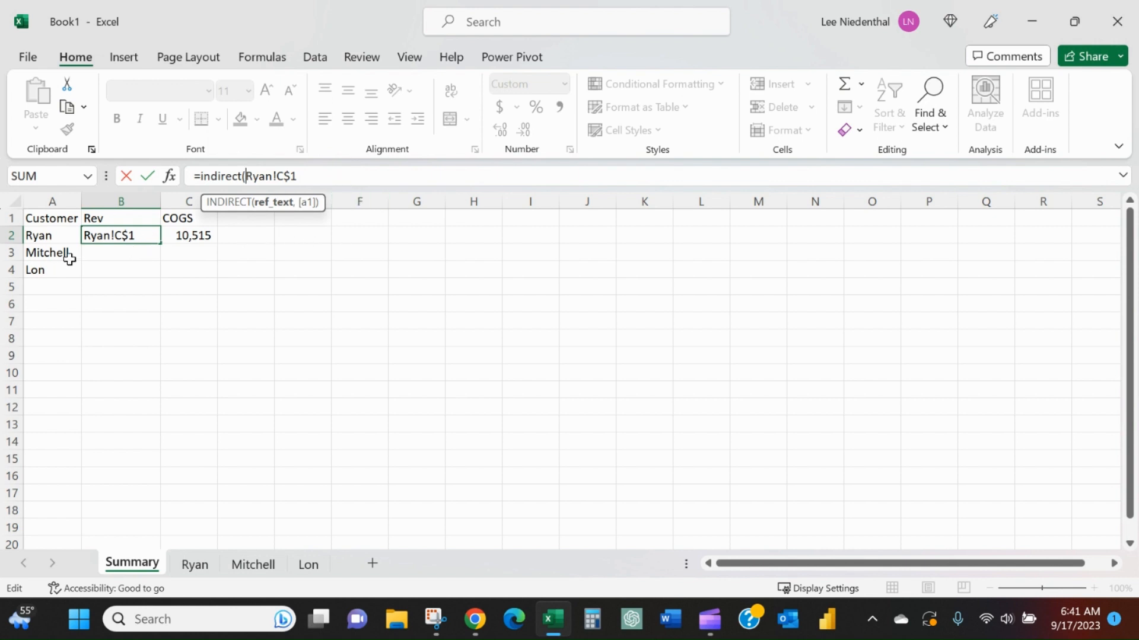
click(39, 235)
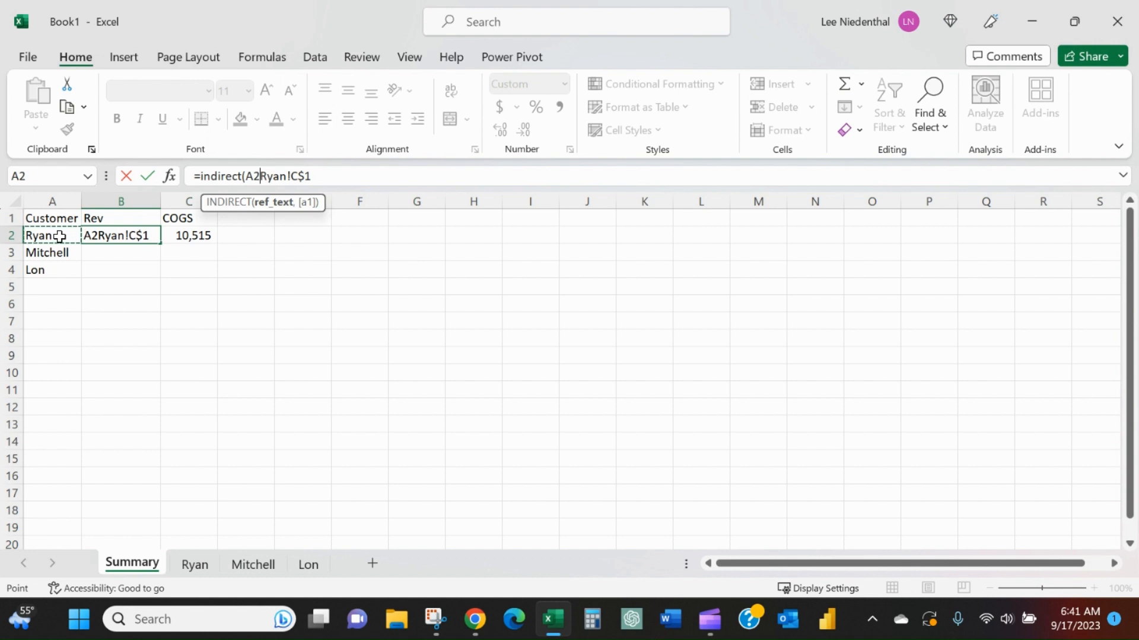
text(&)
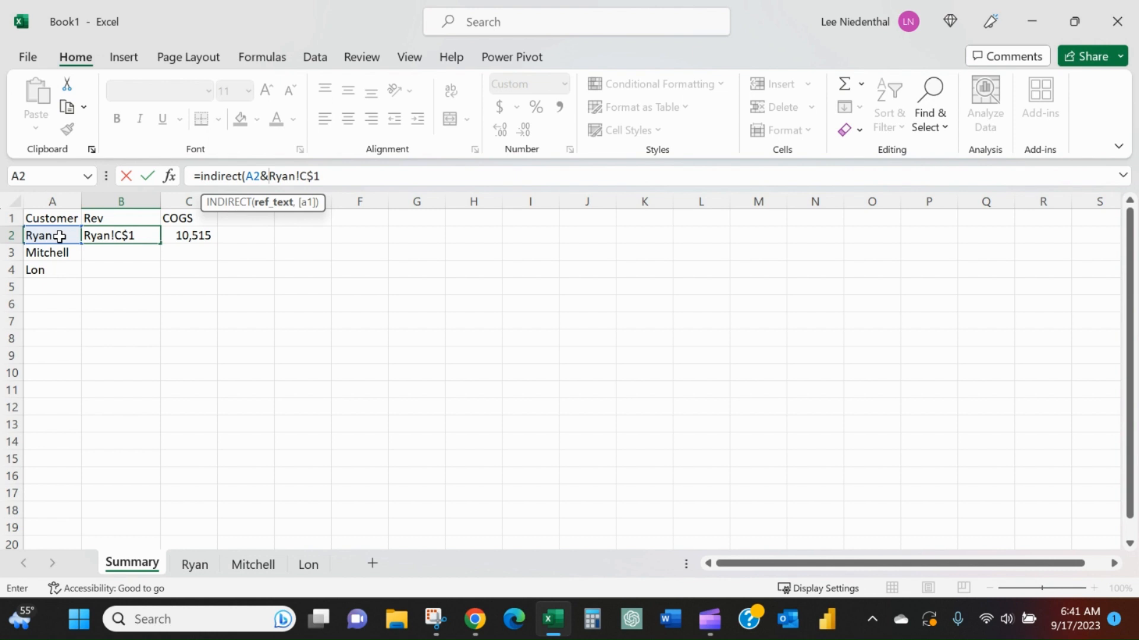
text("!)
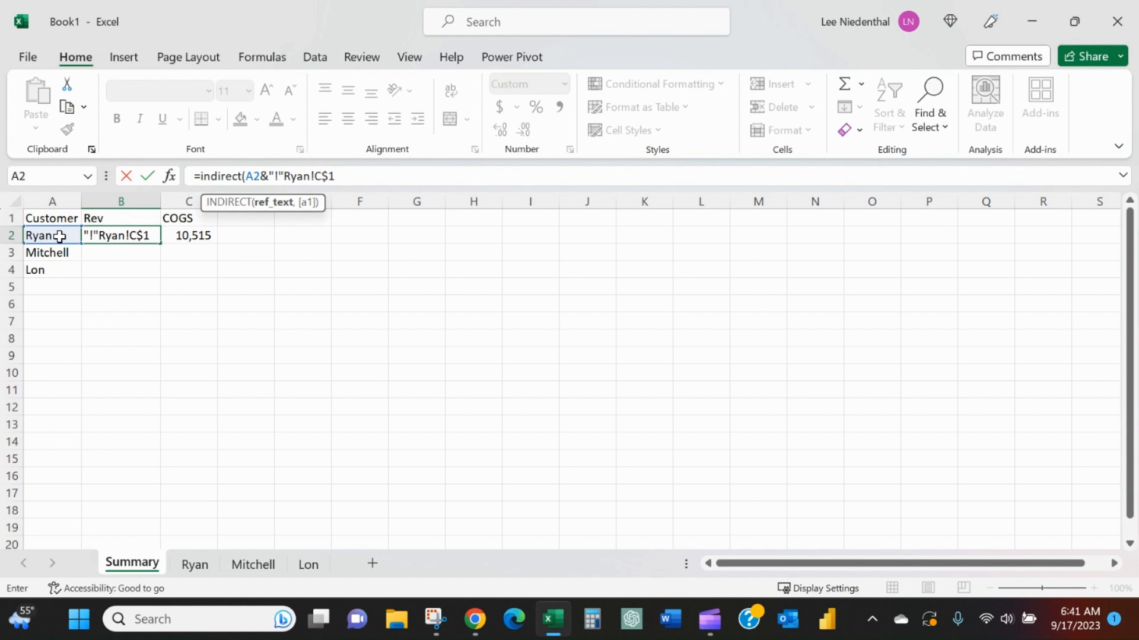
text(&)
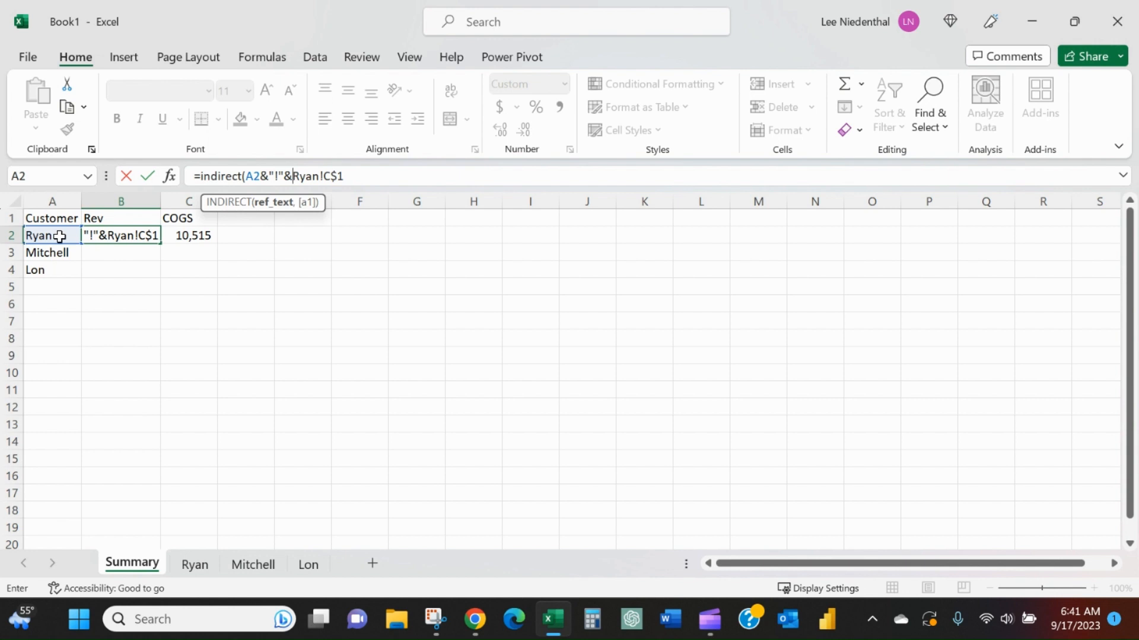
- Add MID("BCD",COLUMN(),1)&" so the column letter comes from the column number; Excel flags a formula problem
text(mid()
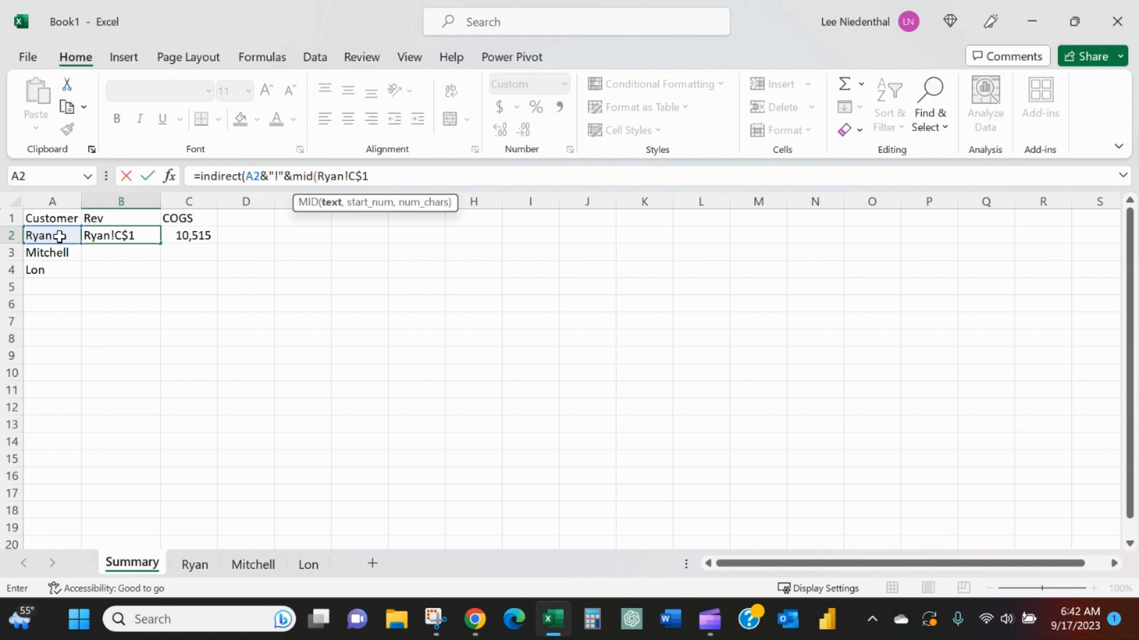
text(")
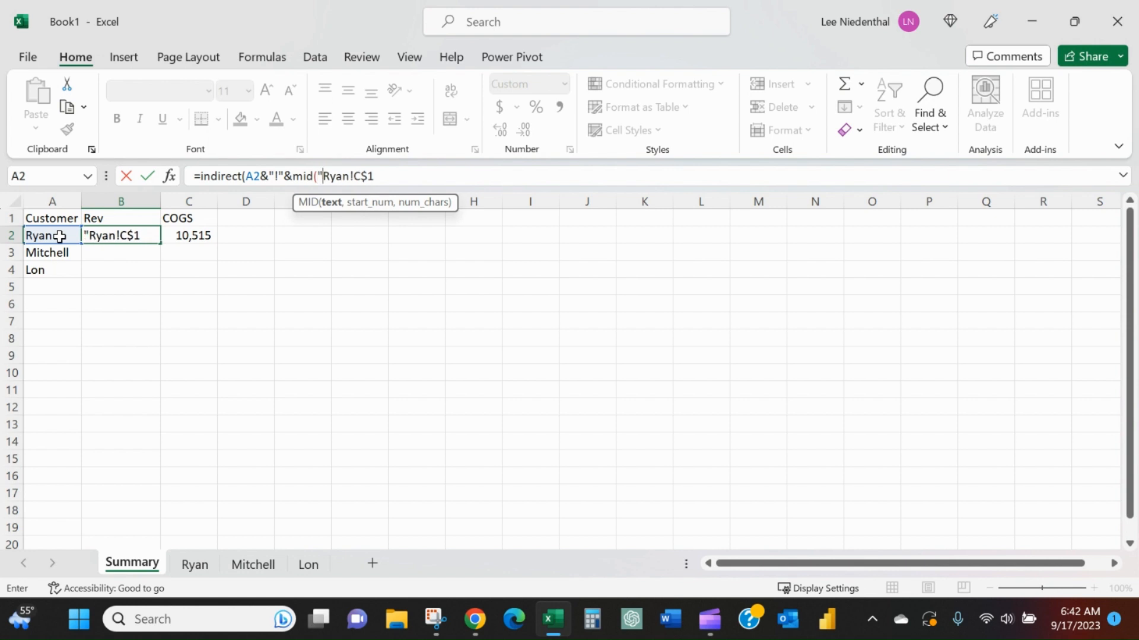
text(BCD)
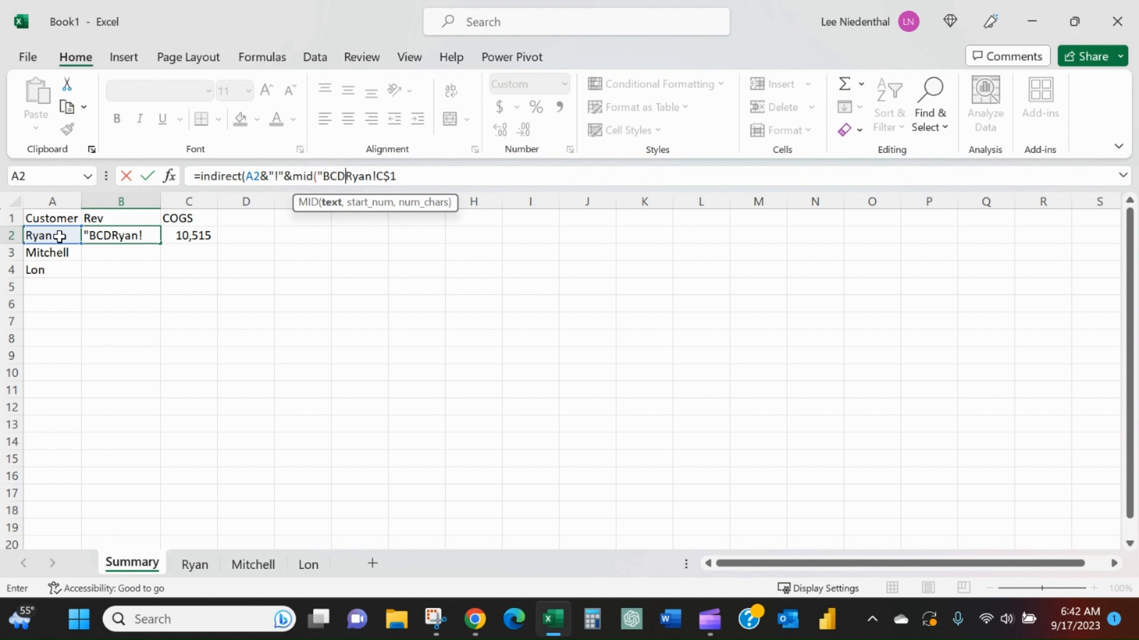
text(",)
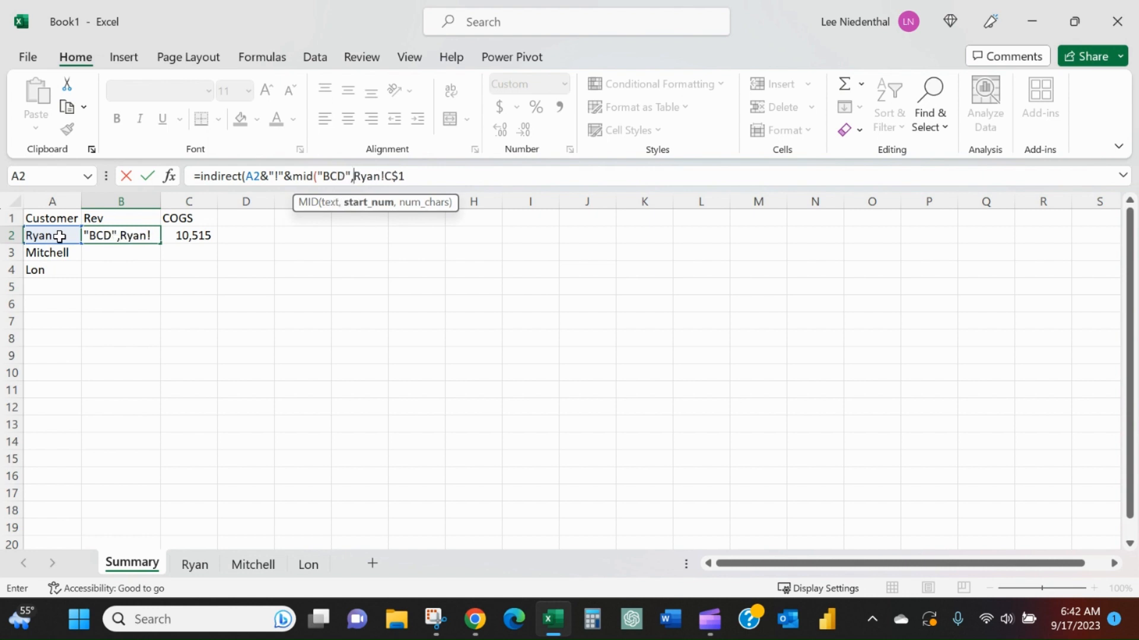
text(column(),)
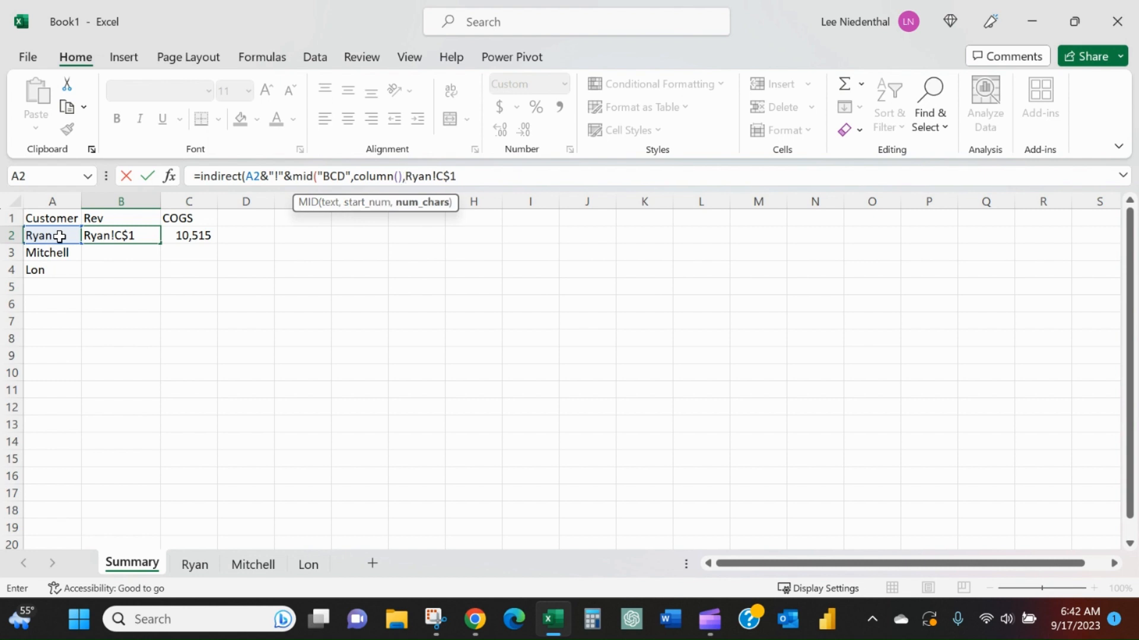
text(1))
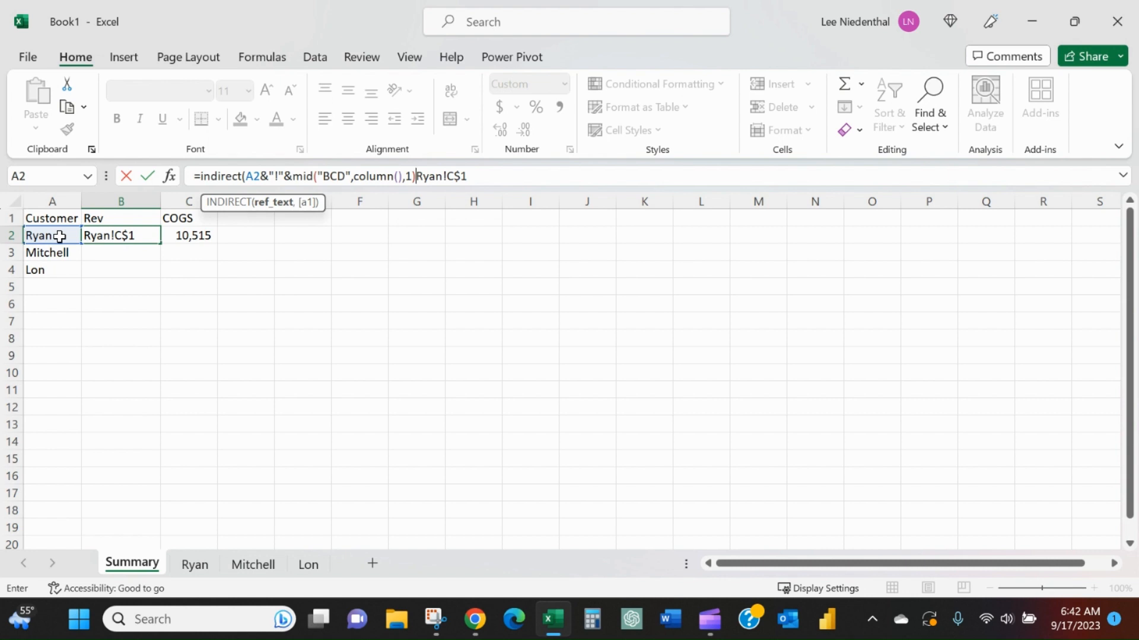
text(&")
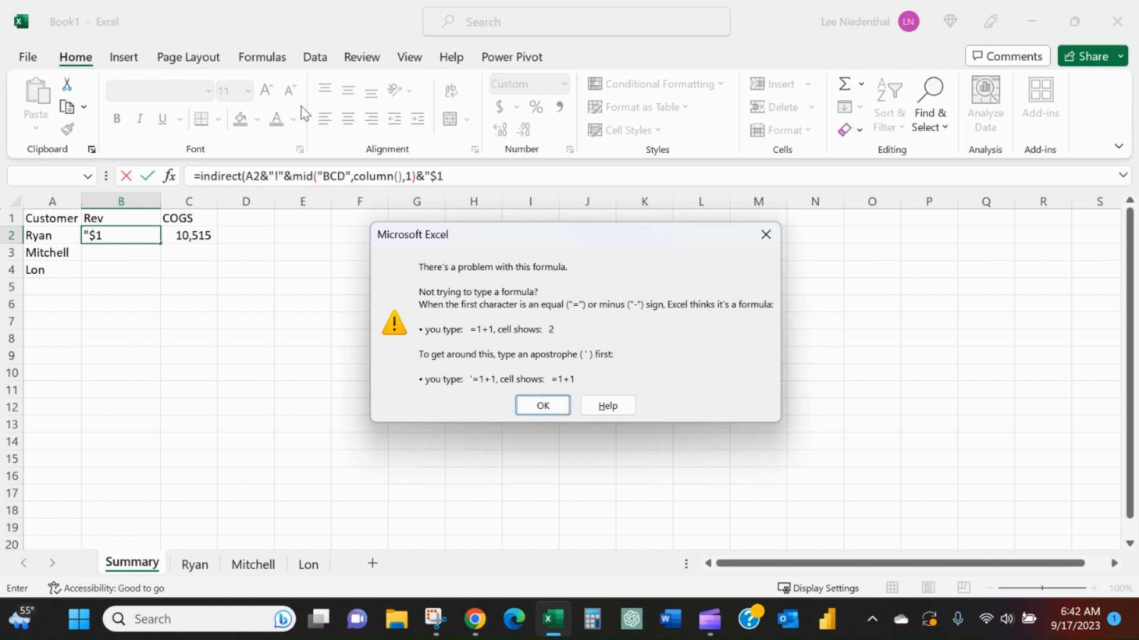
- Dismiss the warning and close the formula with "$1"), filling Rev 19,957, 21,331, 20,561 while COGS shows #REF!
click(542, 406)
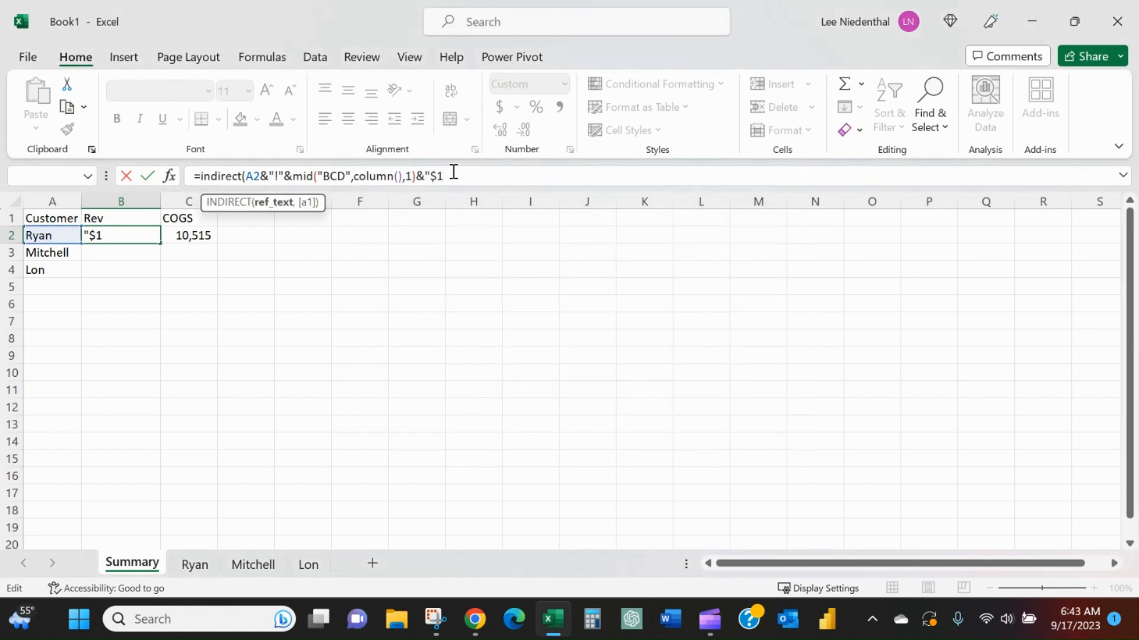
text(")
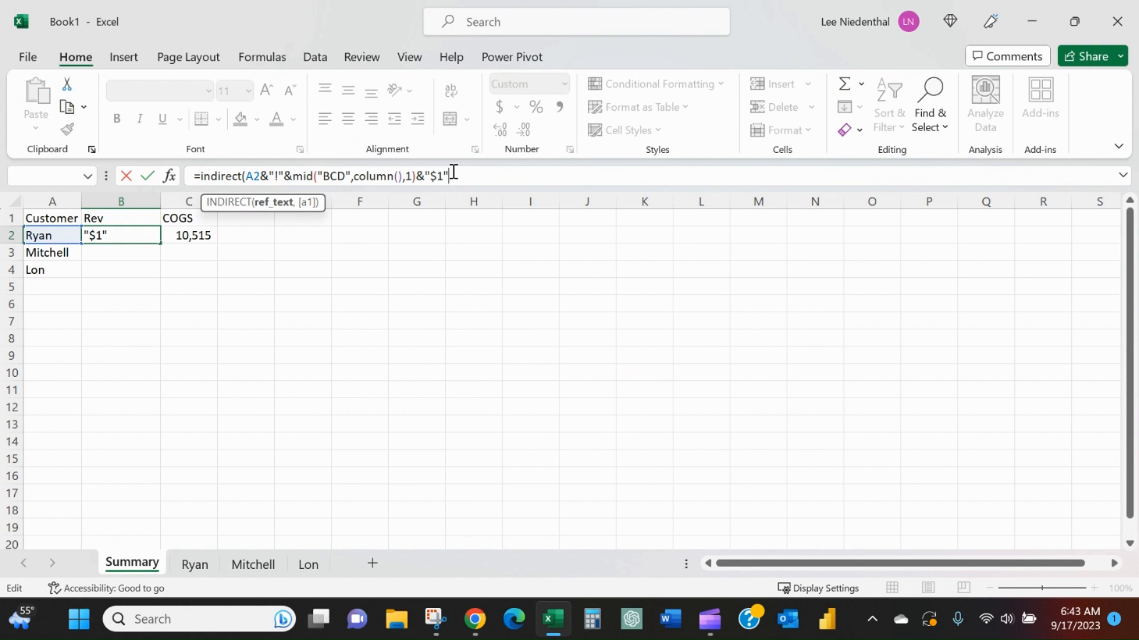
text())
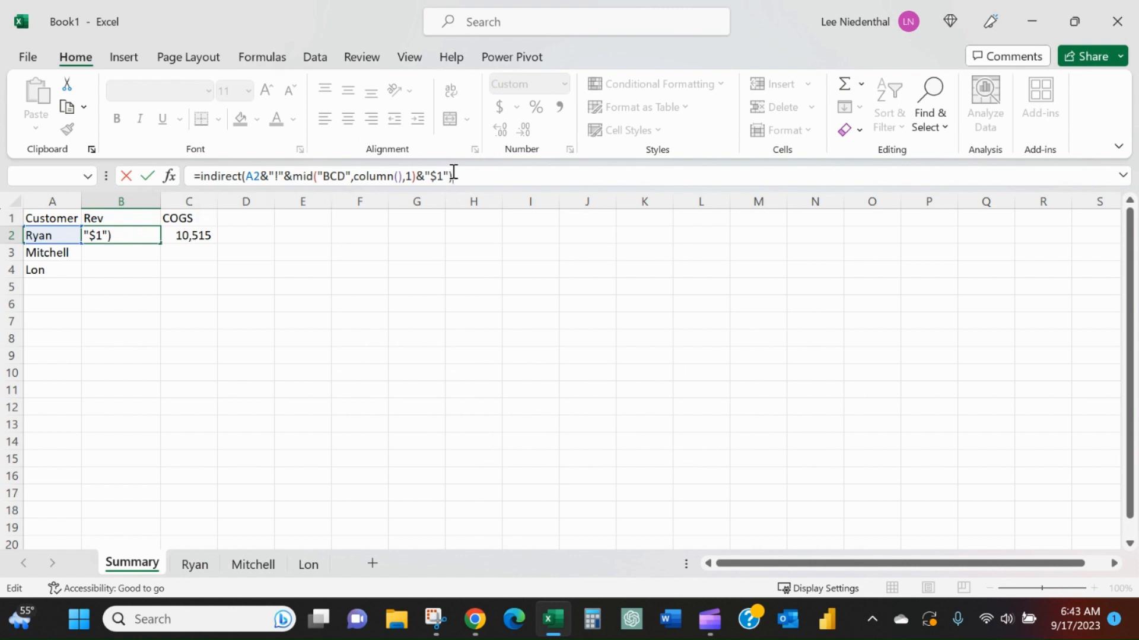
key(Enter)
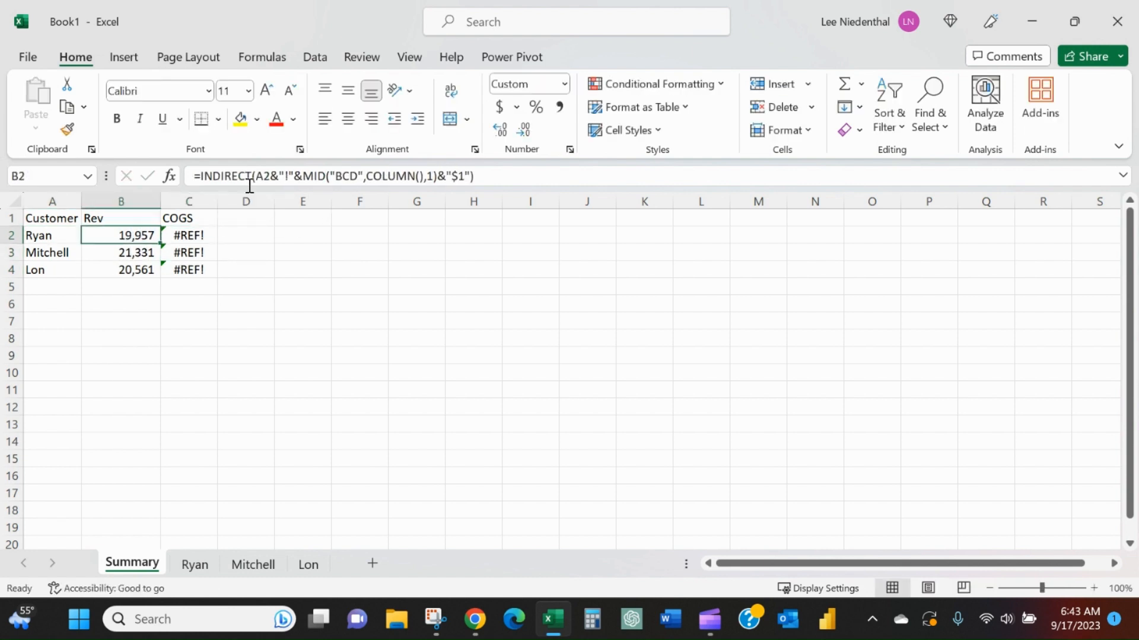
- Lock the name reference as $A2 across B2:C4 so COGS fills 10,515, 10,041, 9,287, verified against Lon's sheet
double_click(121, 235)
text($)
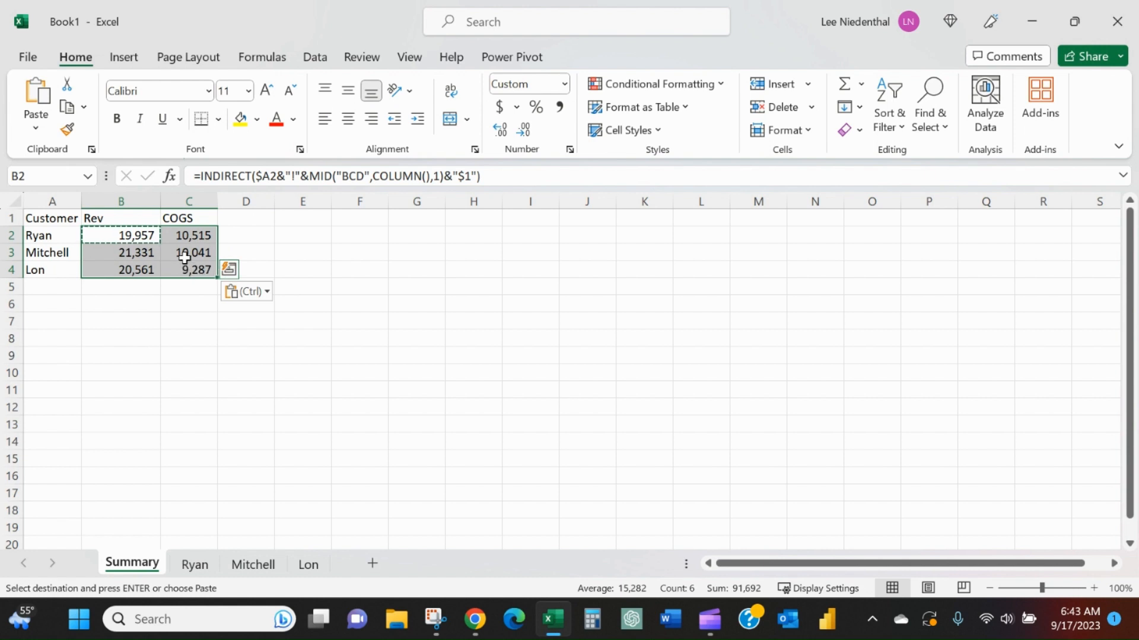
click(189, 269)
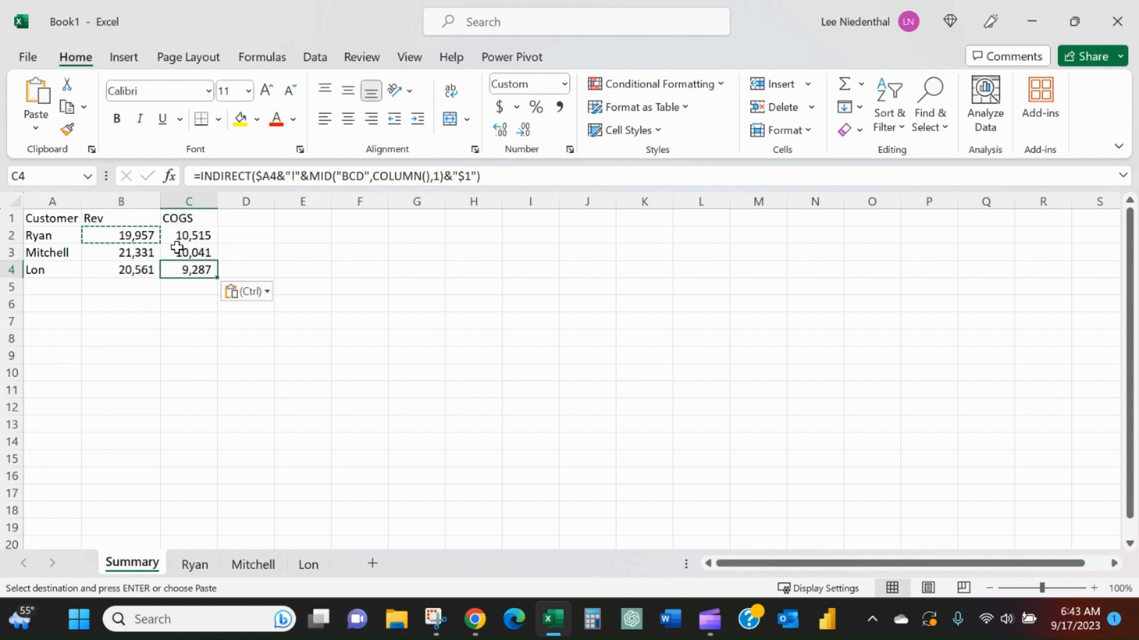
click(308, 564)
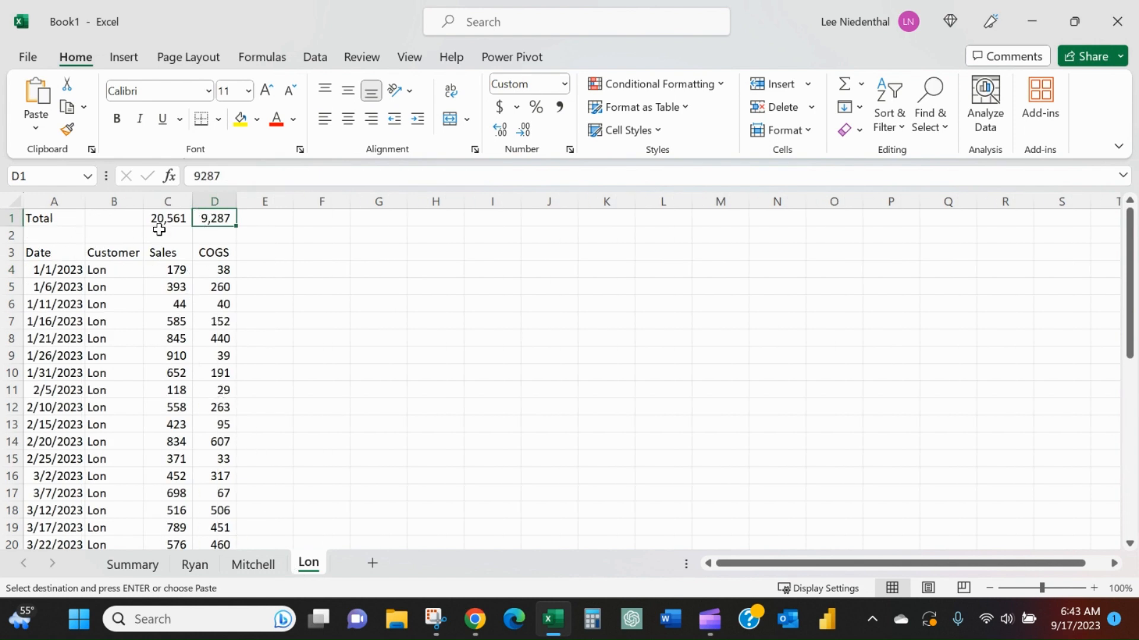
click(132, 564)
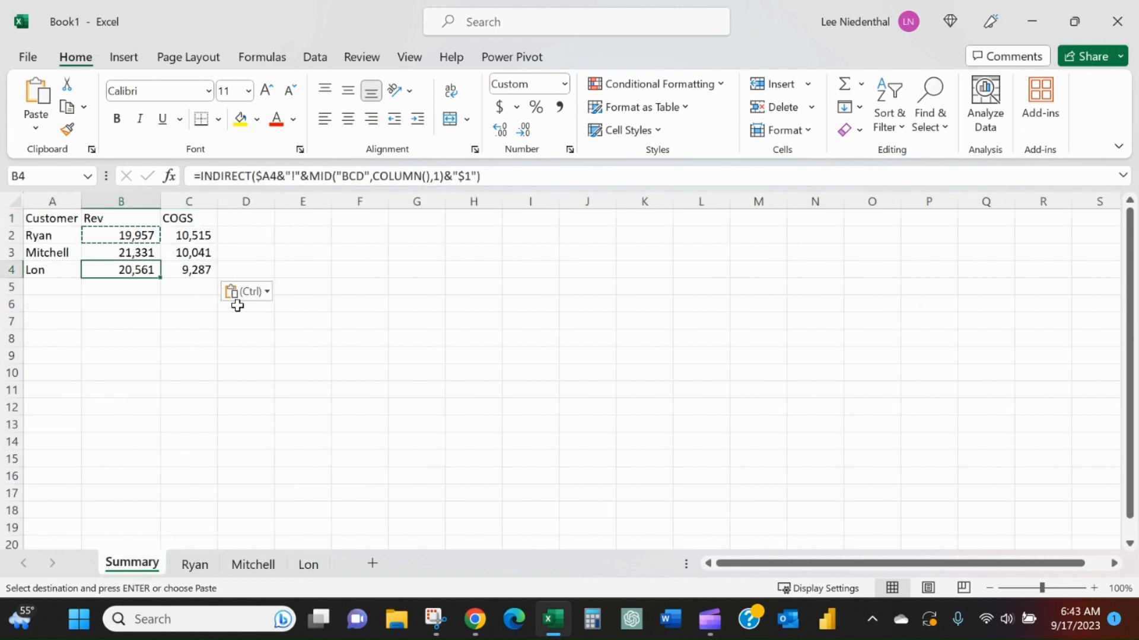
mouse_move(173, 393)
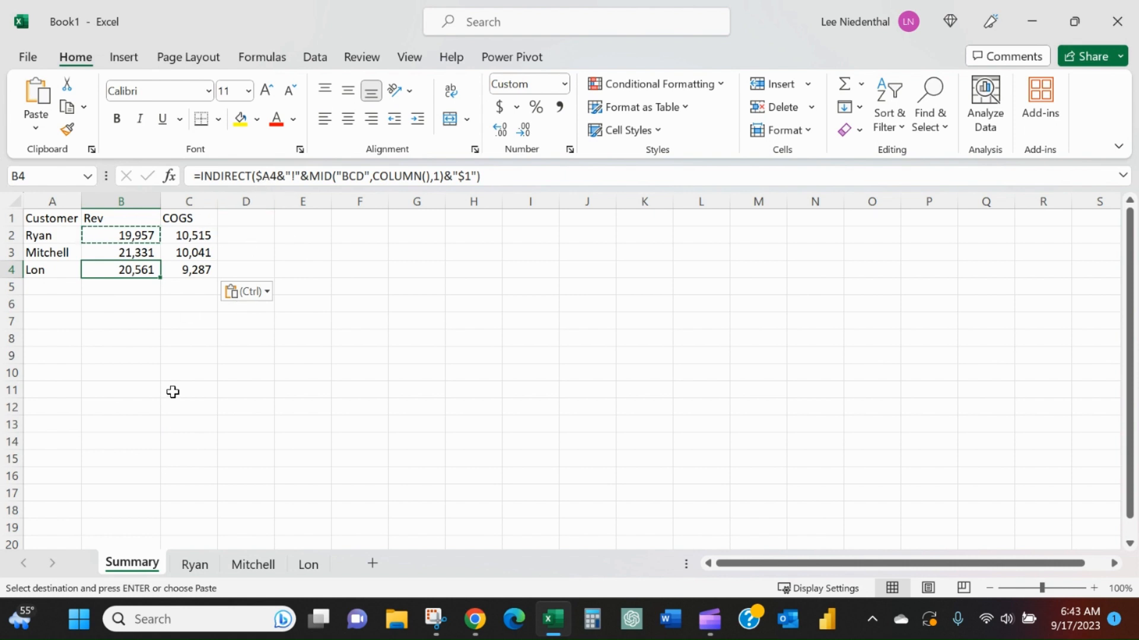